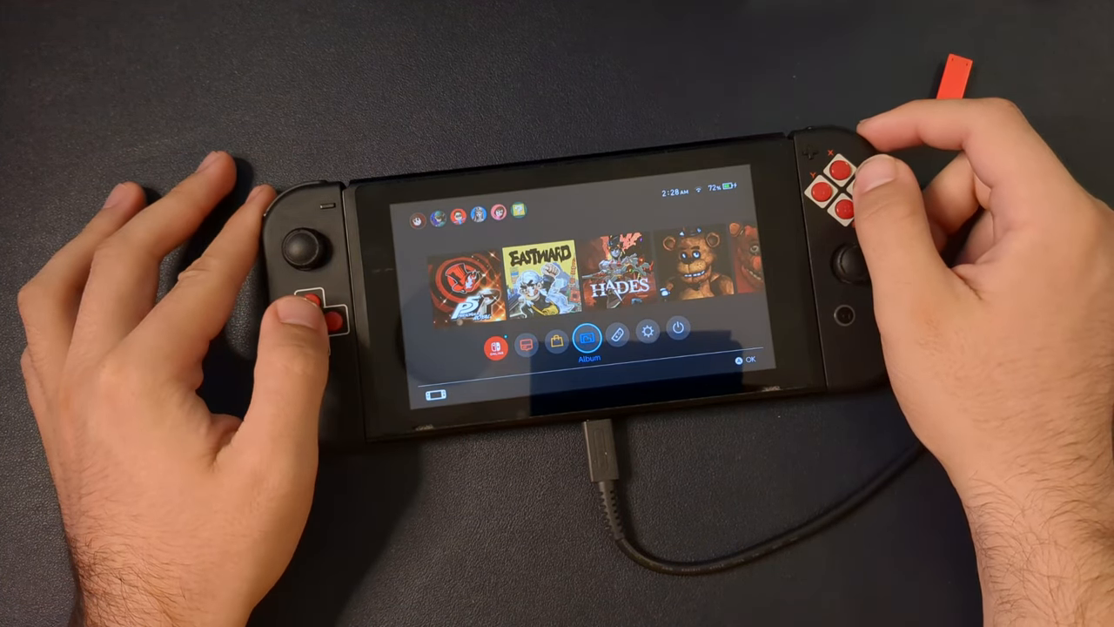
Step: Open the Album from the HOME Menu to view the empty screenshots and videos list
{"action": "left_click", "coordinate": [587, 338]}
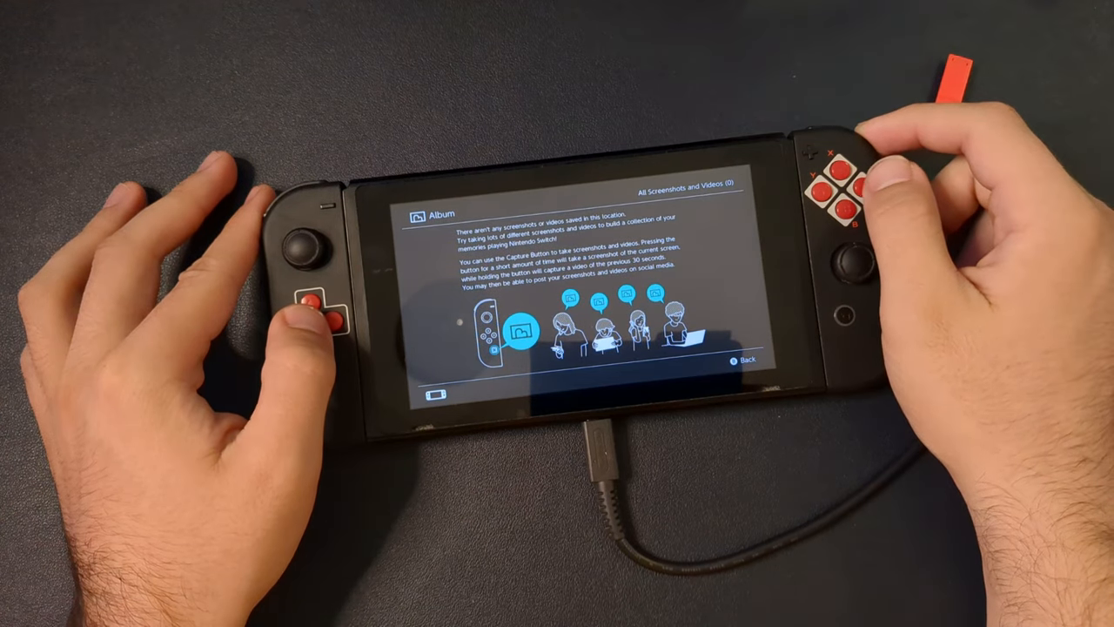